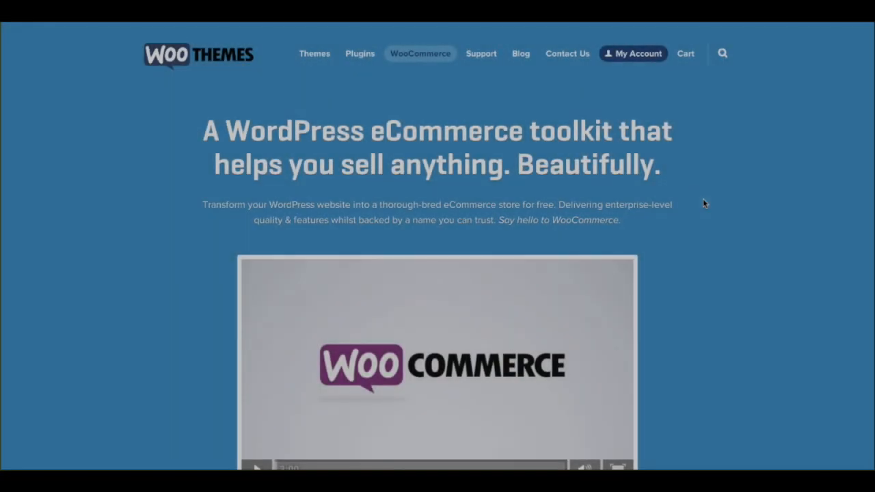
- Upload woocommerce.zip as a new plugin package and start its installation
scroll("down", 3)
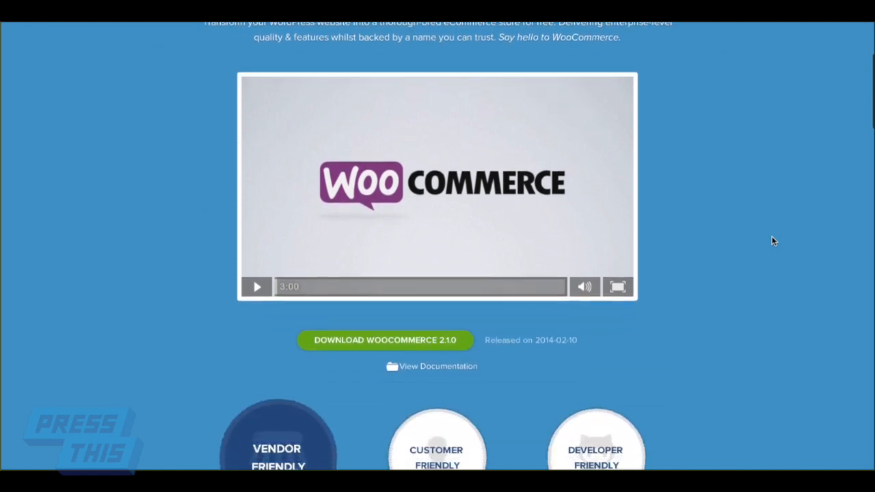
scroll("down", 3)
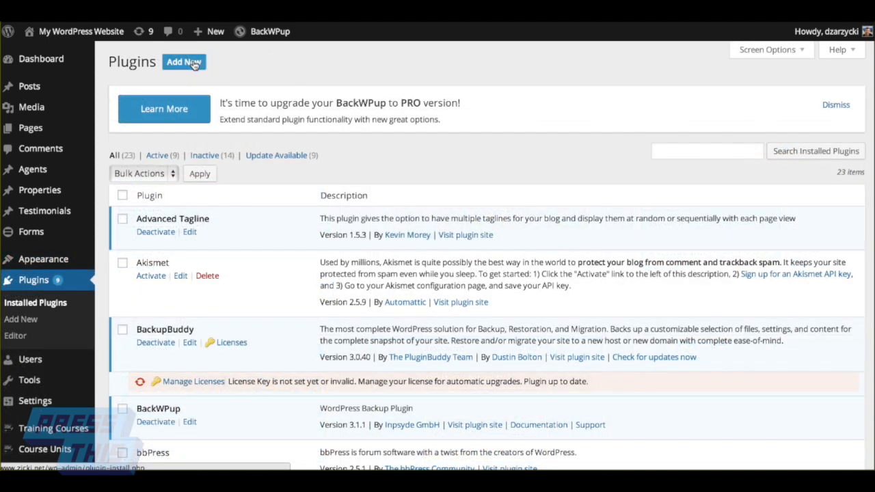
left_click(184, 62)
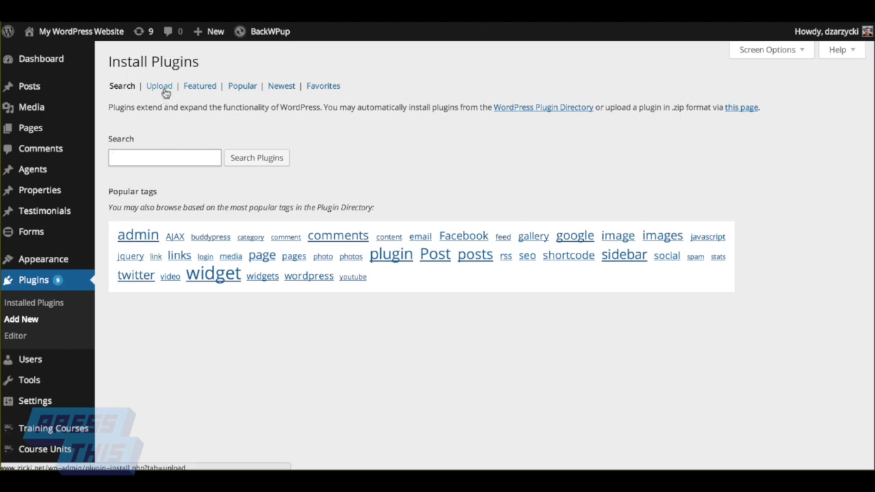
left_click(159, 85)
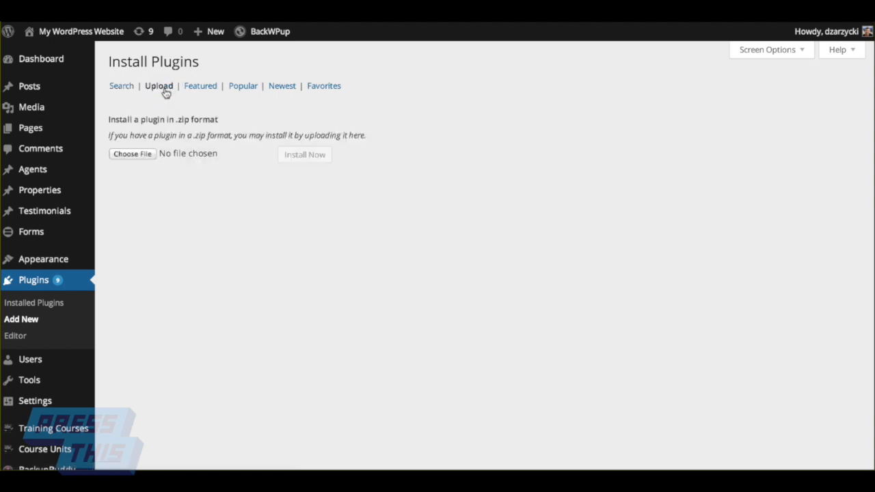
mouse_move(145, 158)
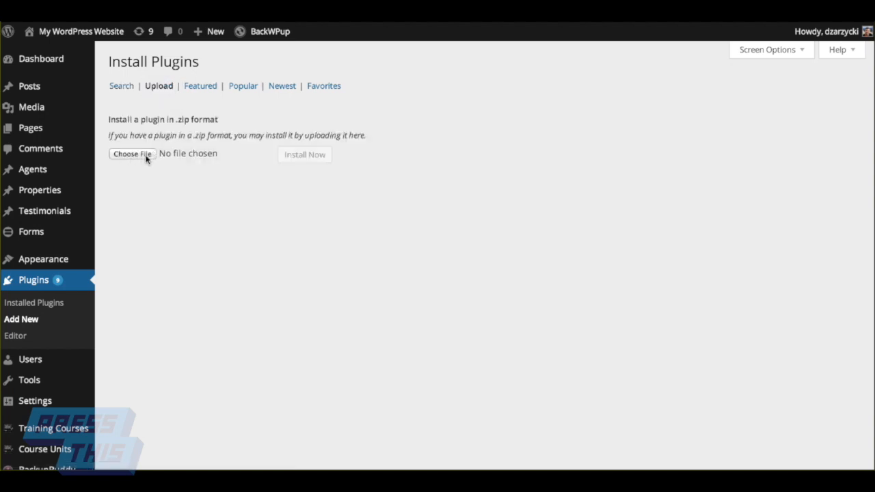
left_click(132, 153)
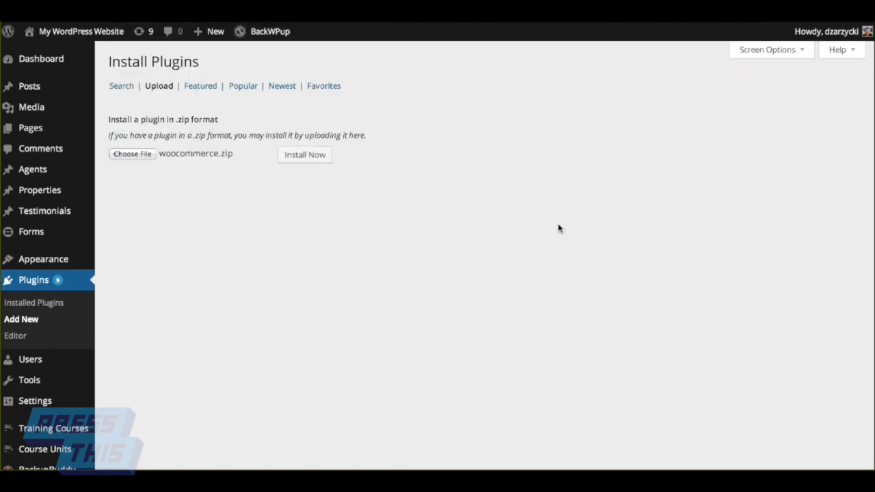
left_click(304, 154)
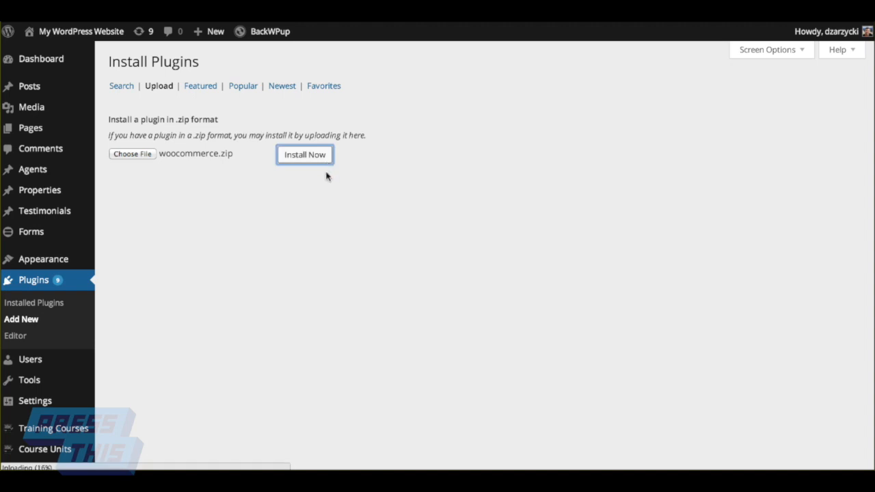
mouse_move(337, 198)
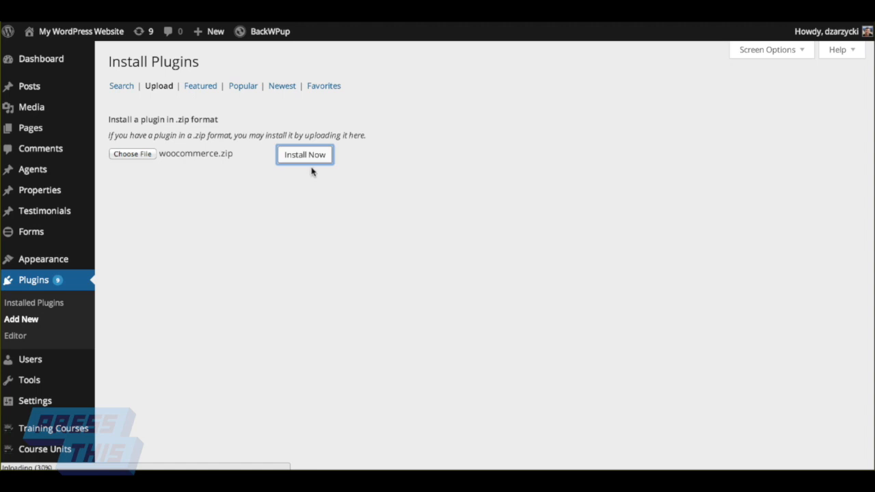
- Activate the WooCommerce plugin and go to its settings from the welcome page
left_click(304, 153)
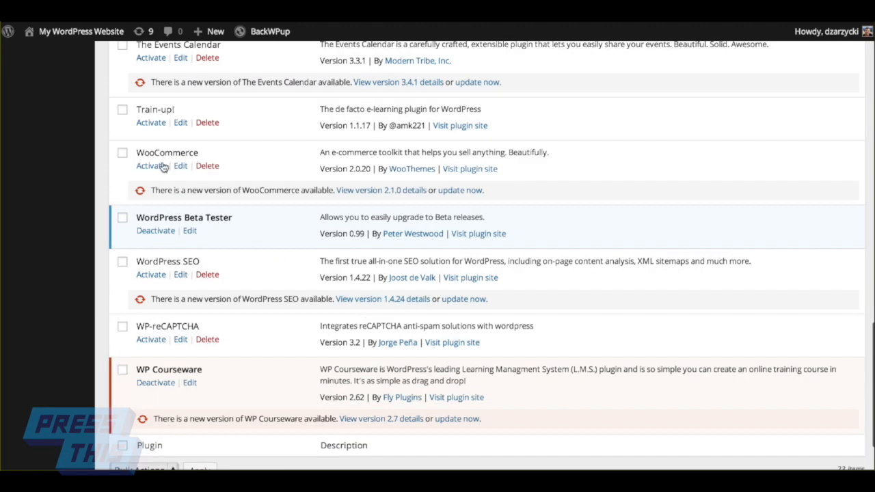
left_click(150, 166)
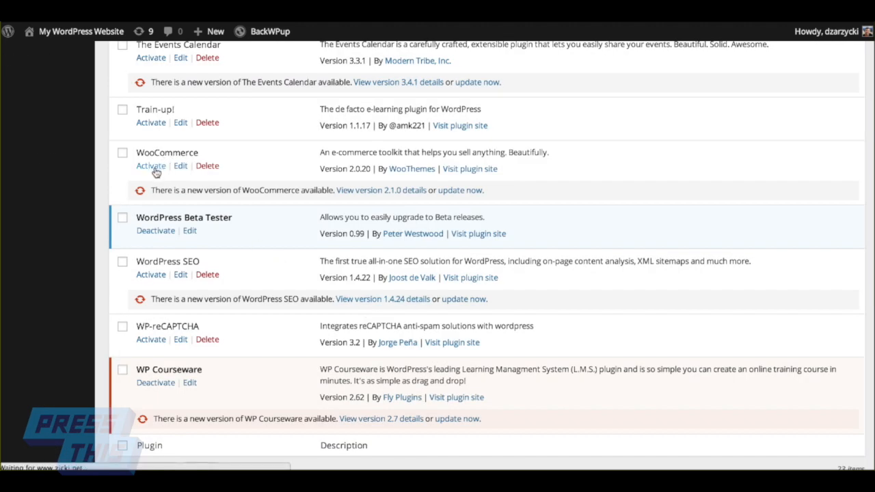
mouse_move(163, 172)
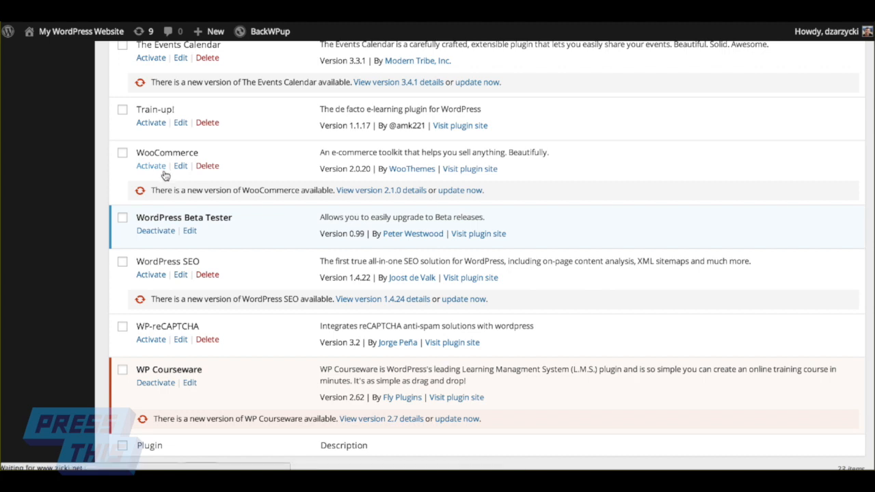
left_click(151, 166)
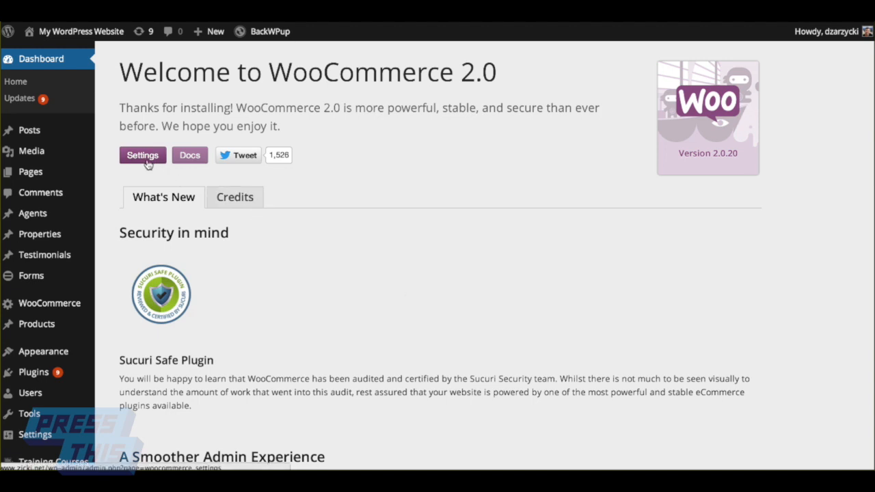
left_click(142, 155)
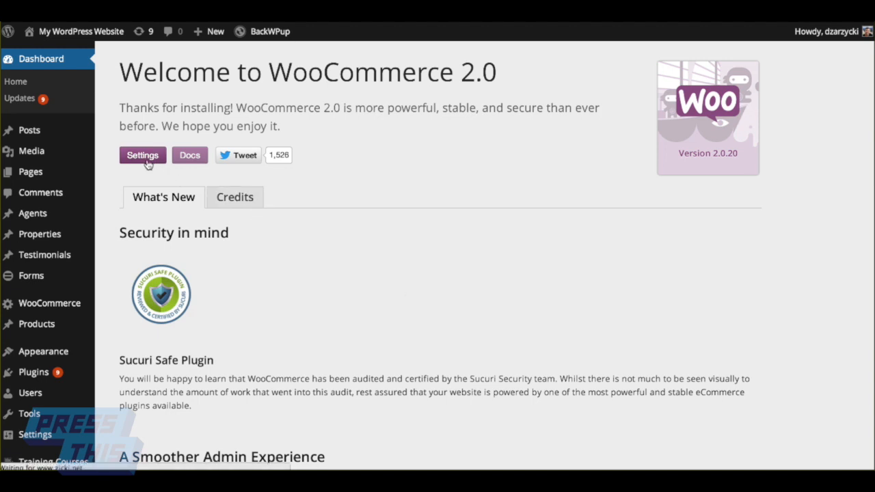
left_click(142, 155)
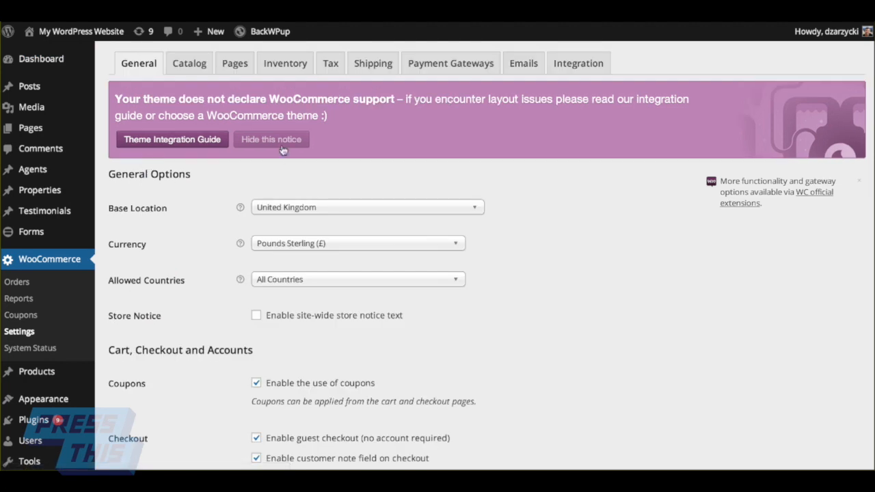
- Dismiss the theme notice and set the store base location to United States — Massachusetts
left_click(270, 138)
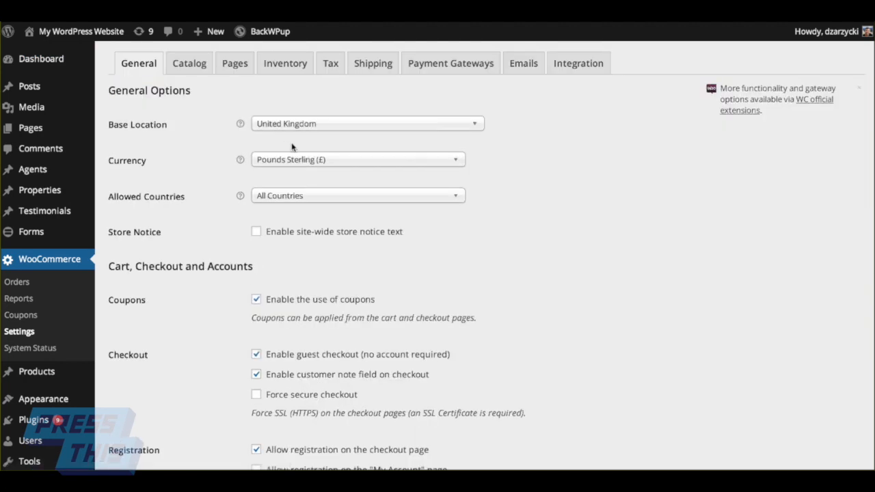
mouse_move(484, 146)
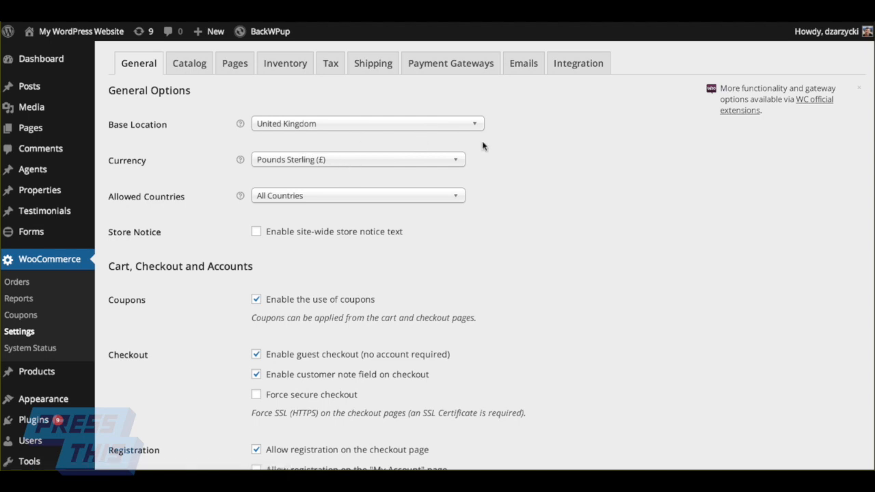
mouse_move(466, 217)
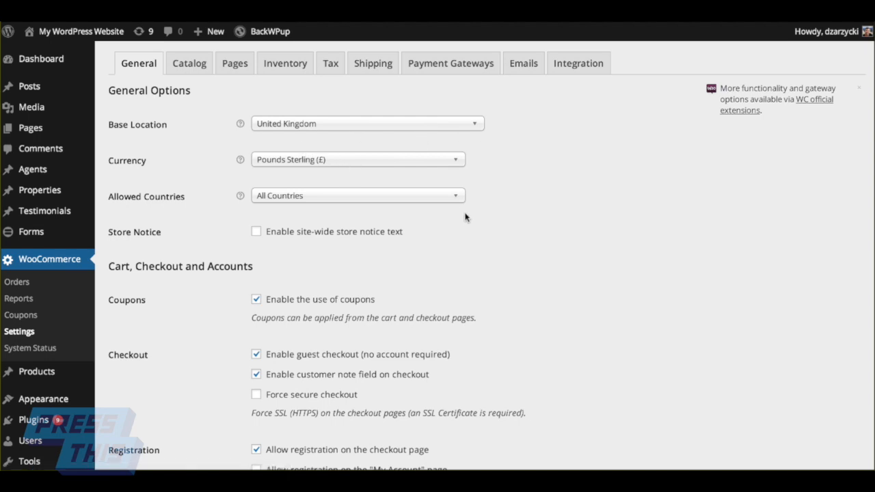
left_click(367, 124)
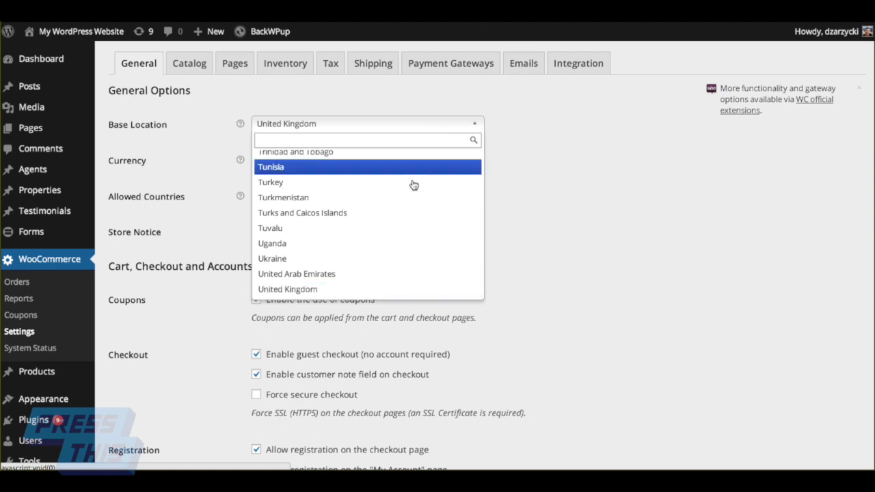
scroll("down", 3)
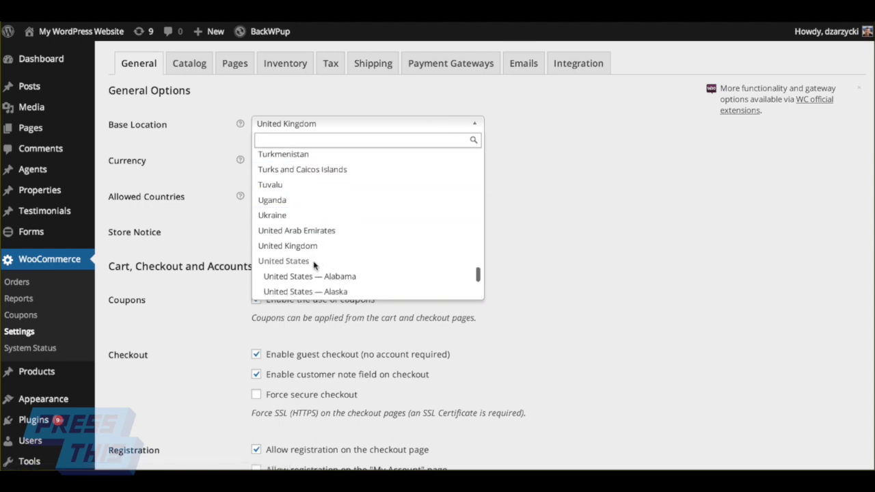
scroll("down", 3)
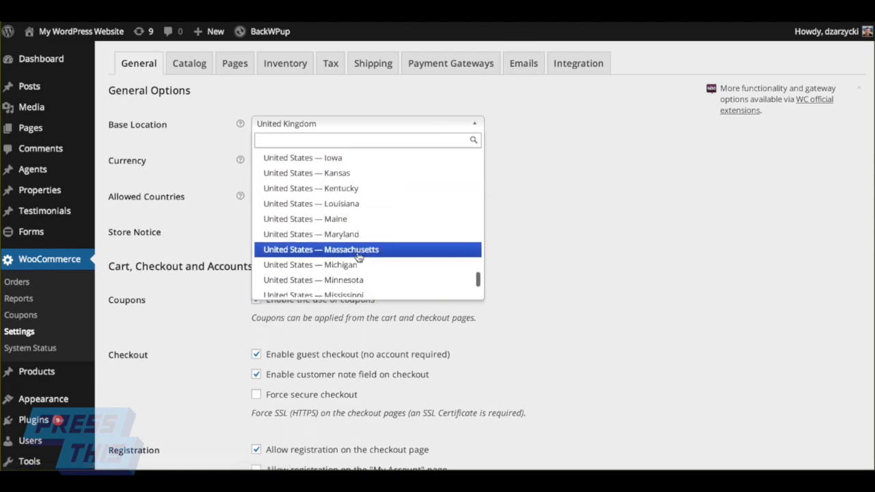
left_click(319, 249)
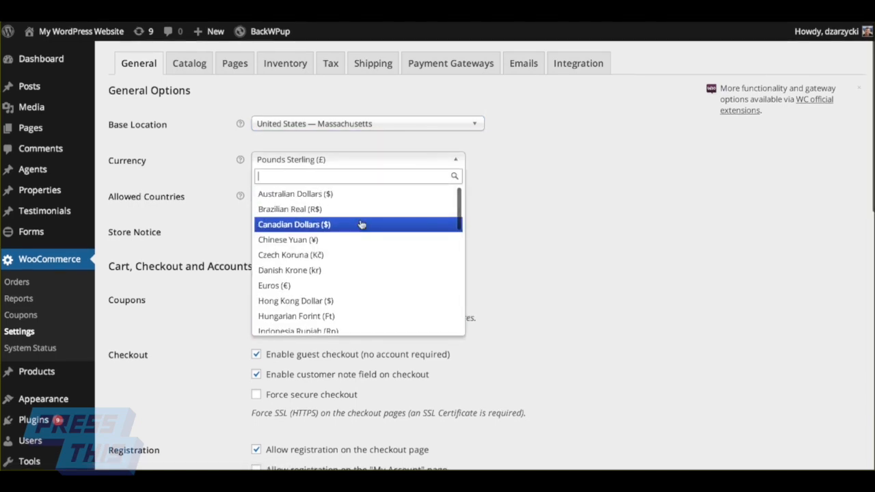
scroll("down", 3)
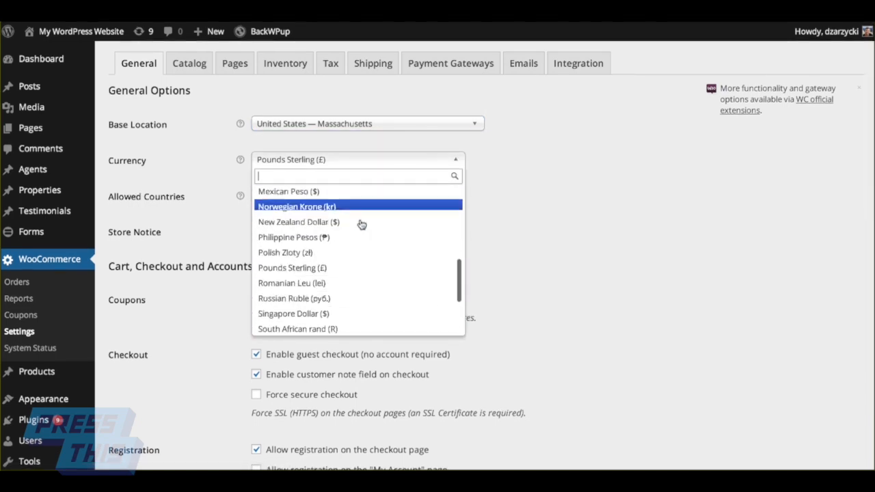
scroll("down", 3)
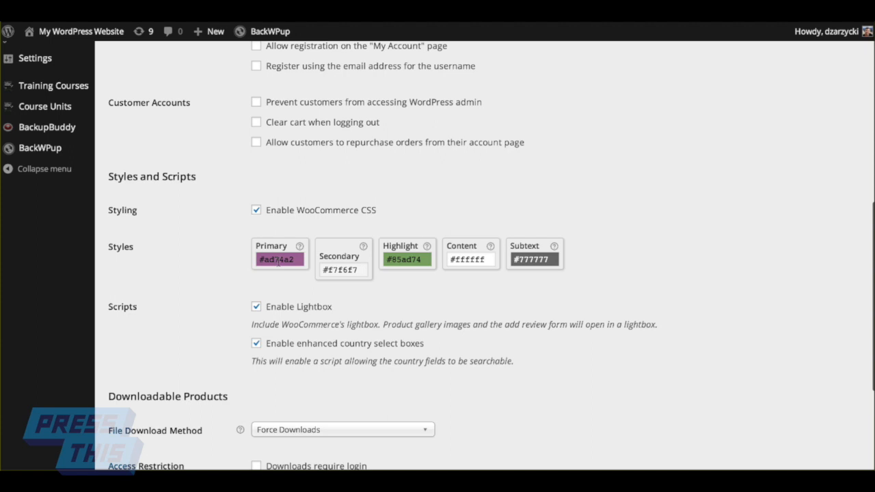
- Save the WooCommerce General settings with their styling, script and download options
left_click(279, 258)
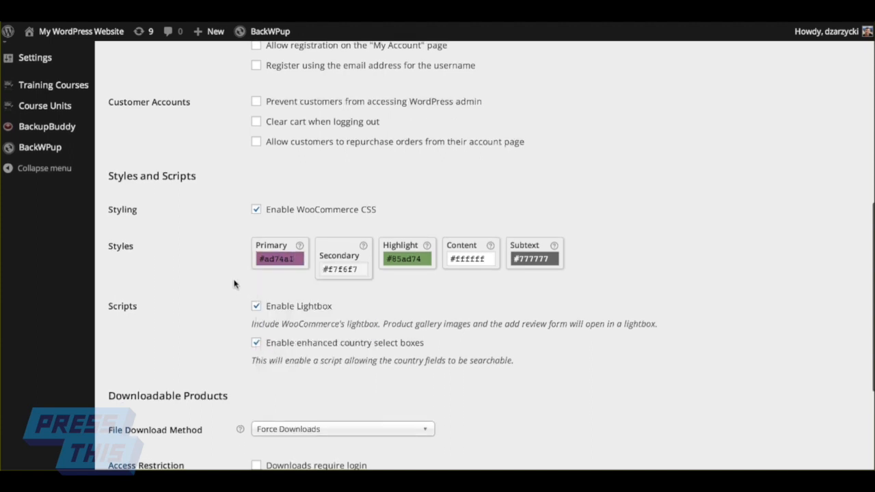
scroll("down", 3)
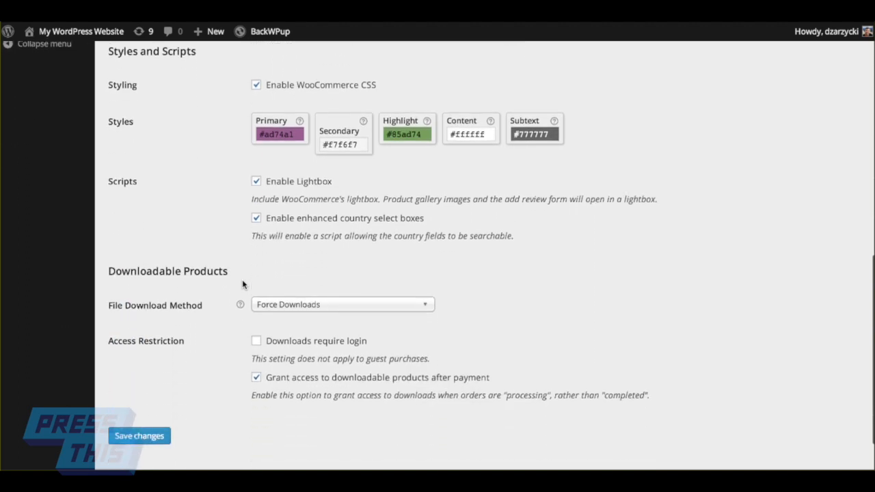
left_click(341, 304)
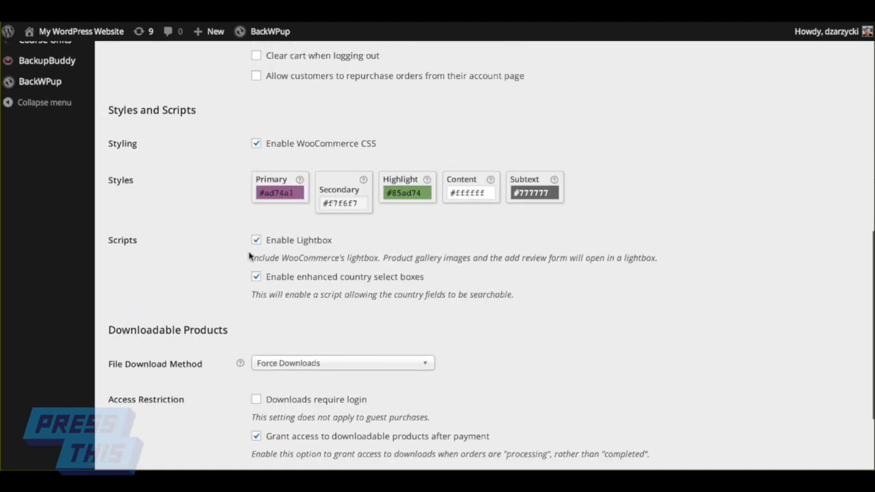
scroll("down", 3)
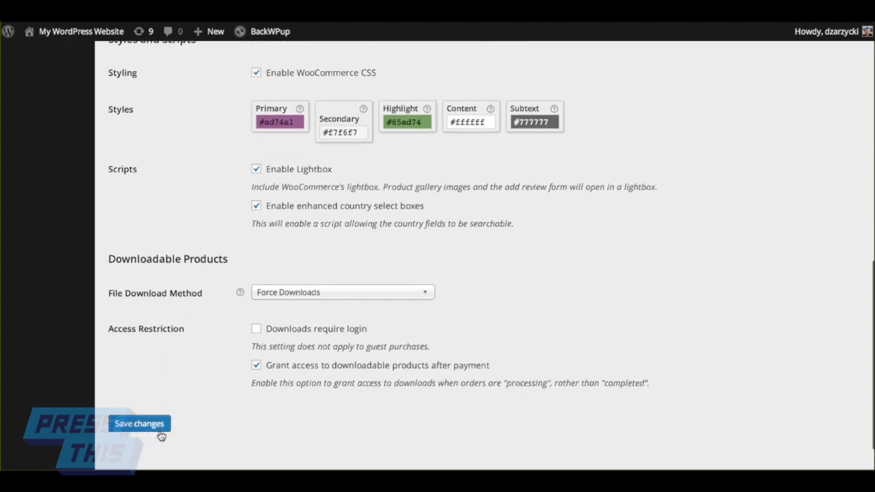
left_click(140, 423)
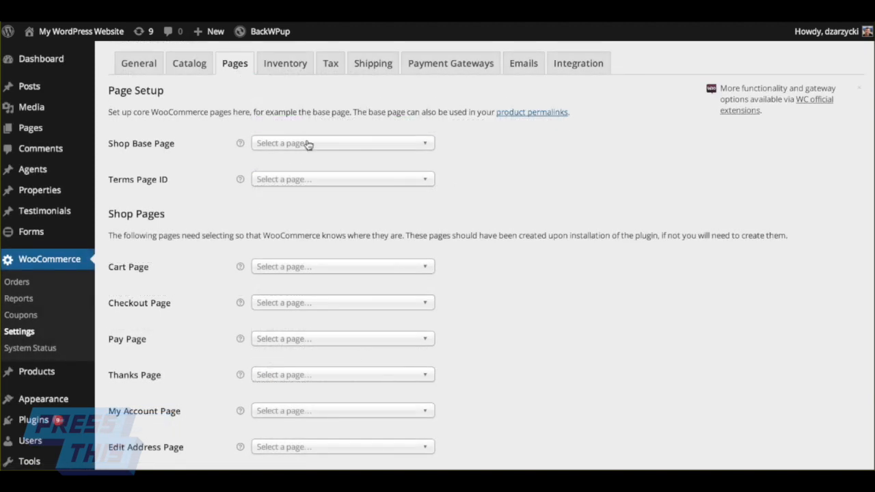
- Check the Shop Base Page choices, then move to the Payment Gateways settings
left_click(342, 143)
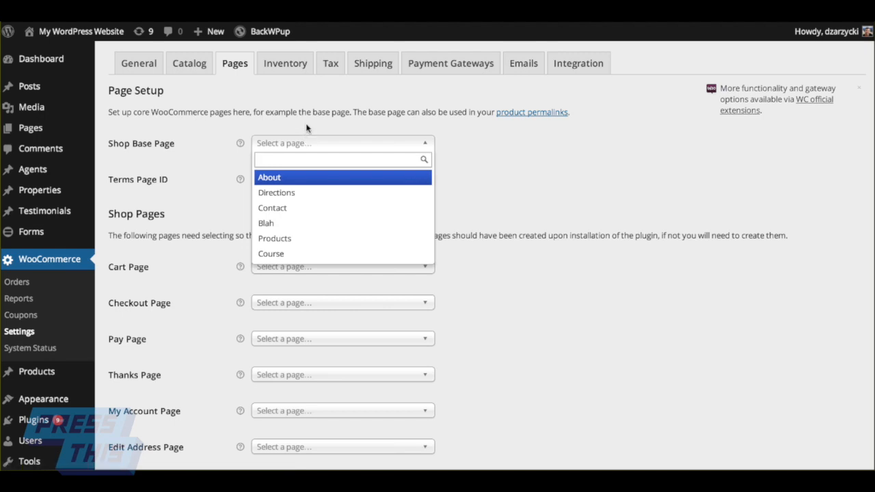
mouse_move(402, 192)
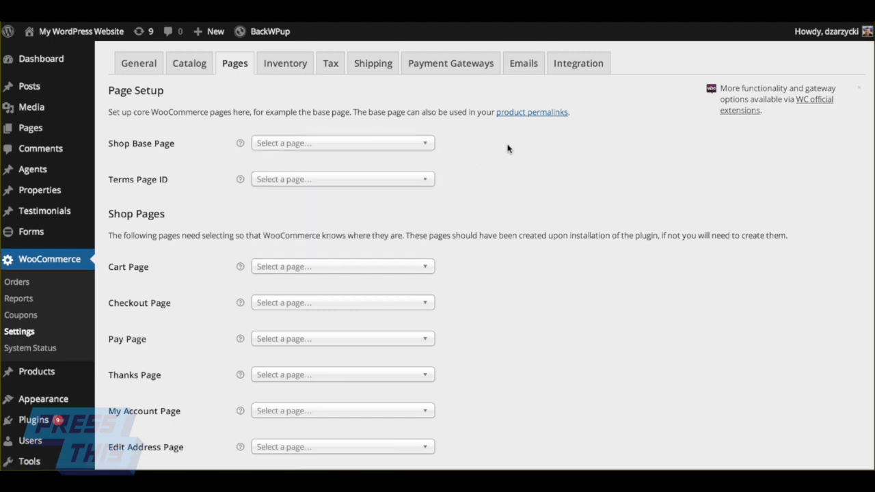
mouse_move(469, 159)
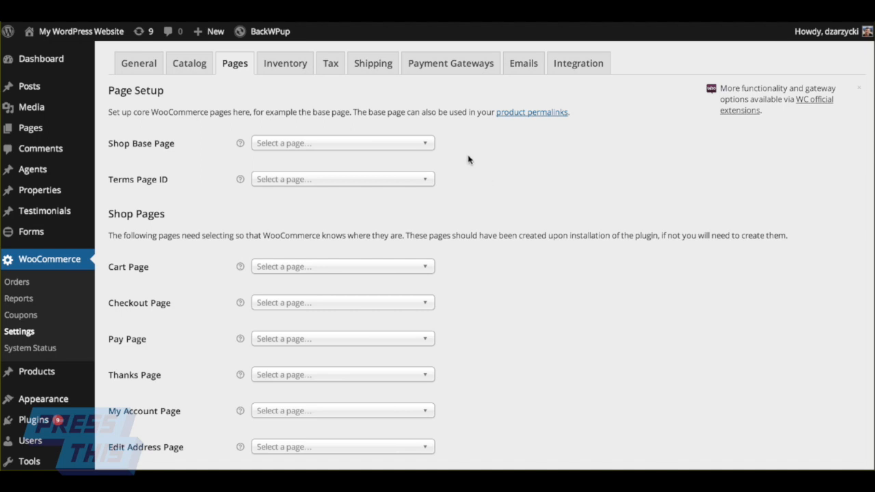
left_click(450, 63)
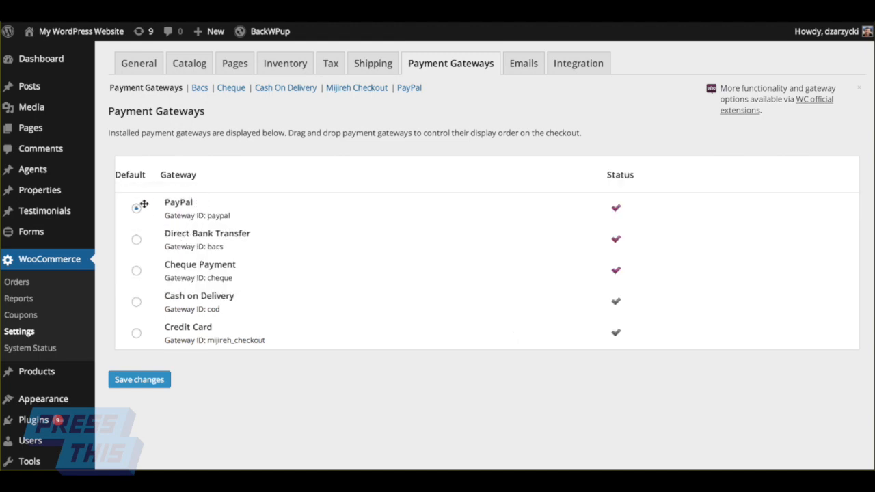
- Save PayPal as the default payment gateway and go into its PayPal standard settings
left_click(139, 379)
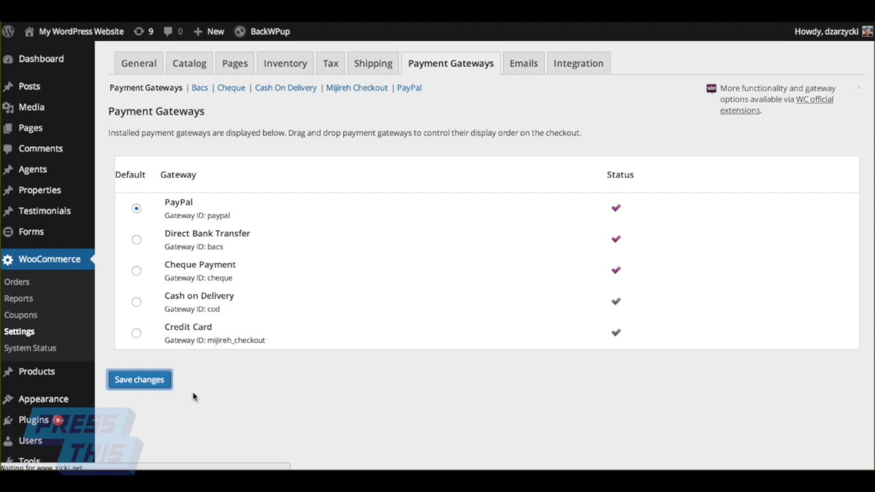
left_click(139, 379)
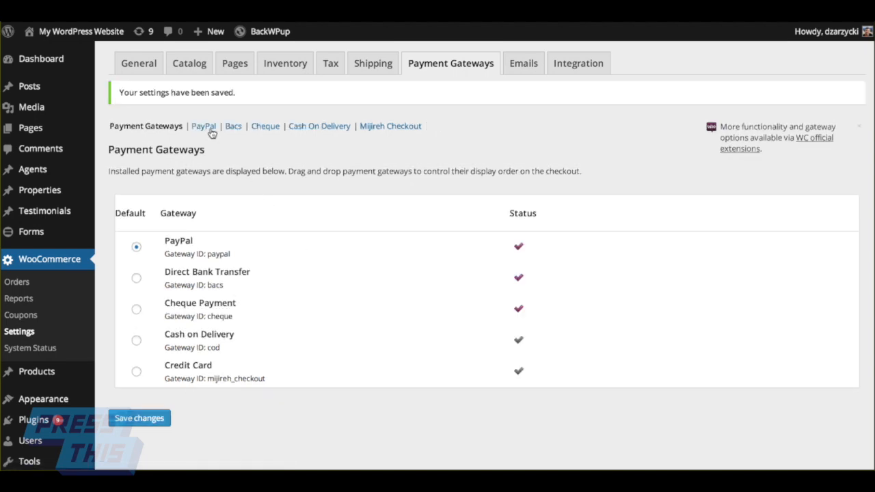
left_click(203, 126)
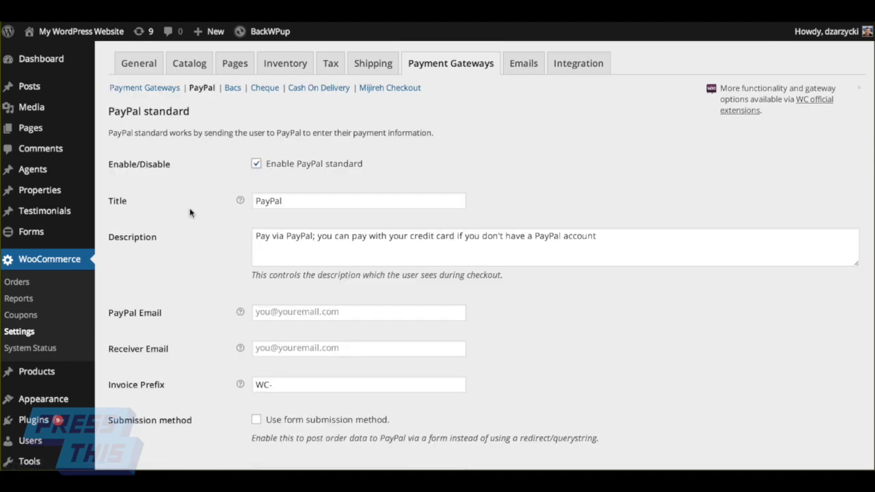
- Scroll through the PayPal standard settings to review sandbox and logging options
scroll("down", 3)
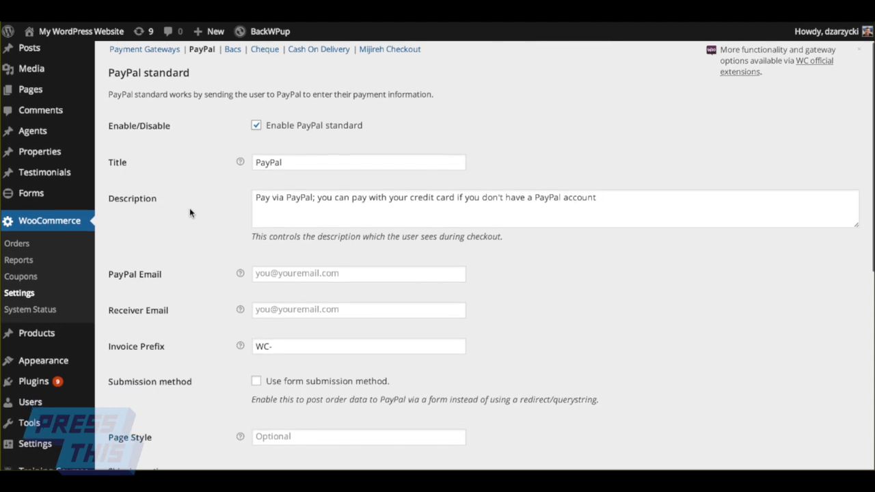
scroll("down", 3)
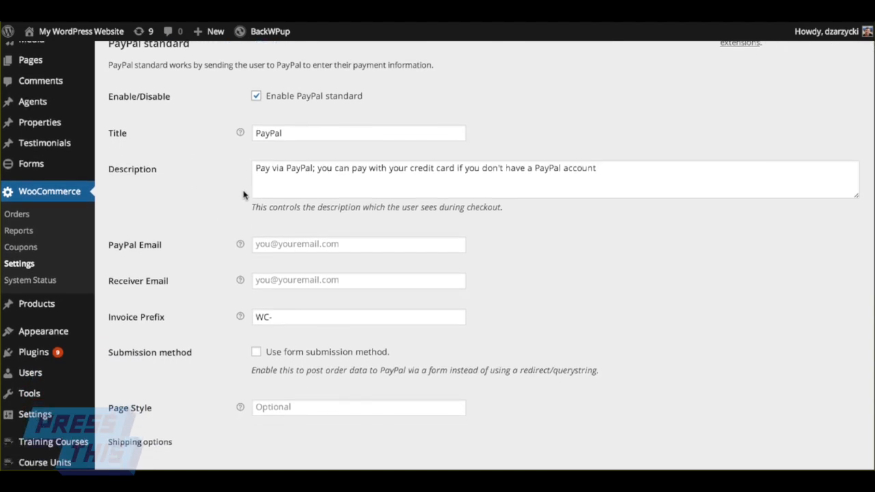
scroll("down", 3)
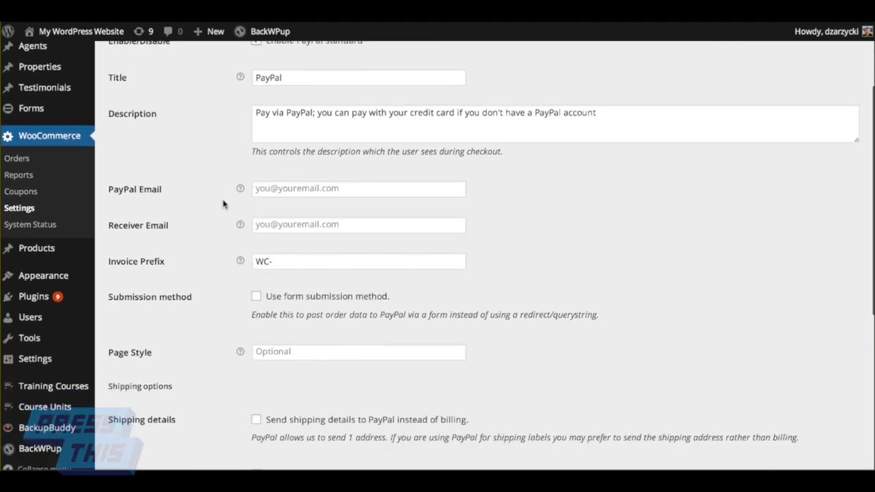
scroll("down", 3)
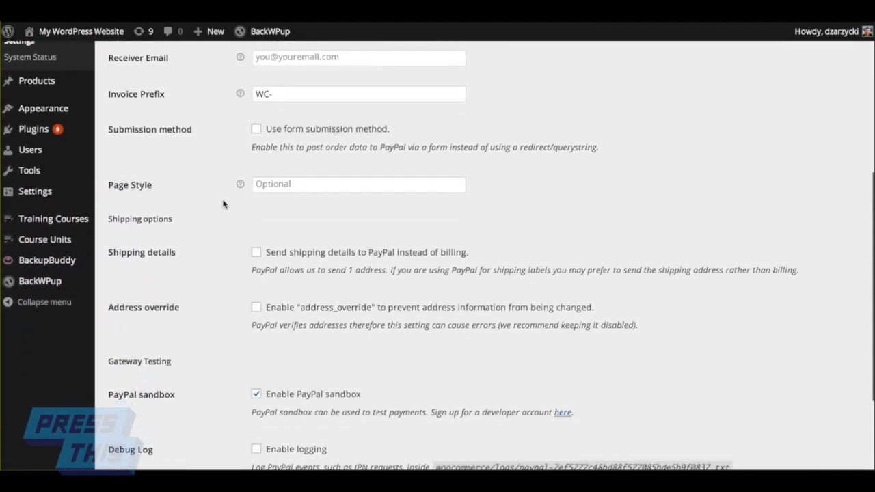
scroll("down", 3)
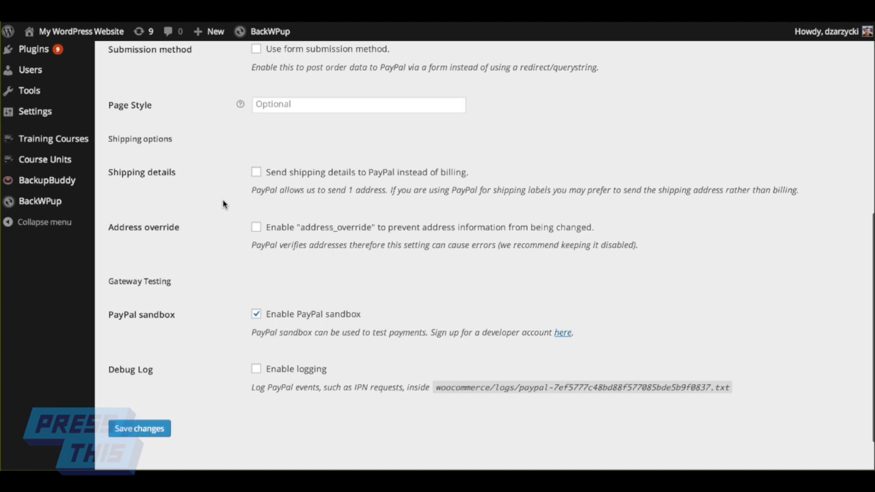
mouse_move(309, 348)
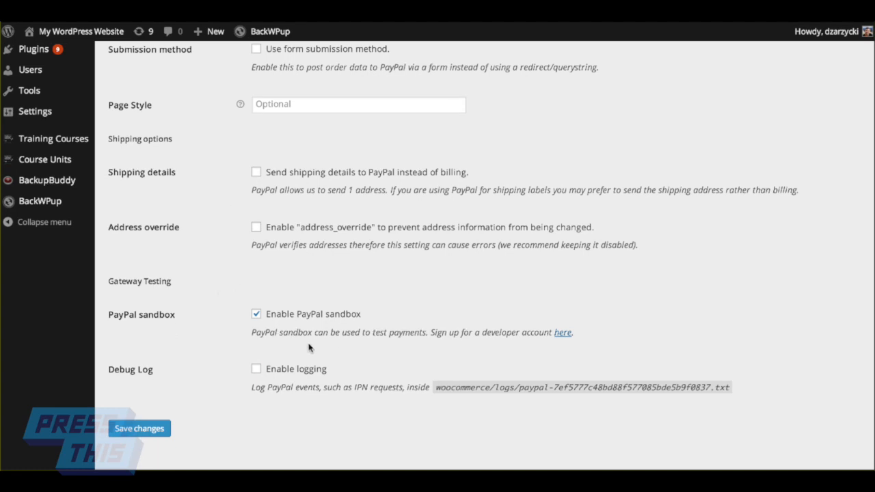
mouse_move(562, 333)
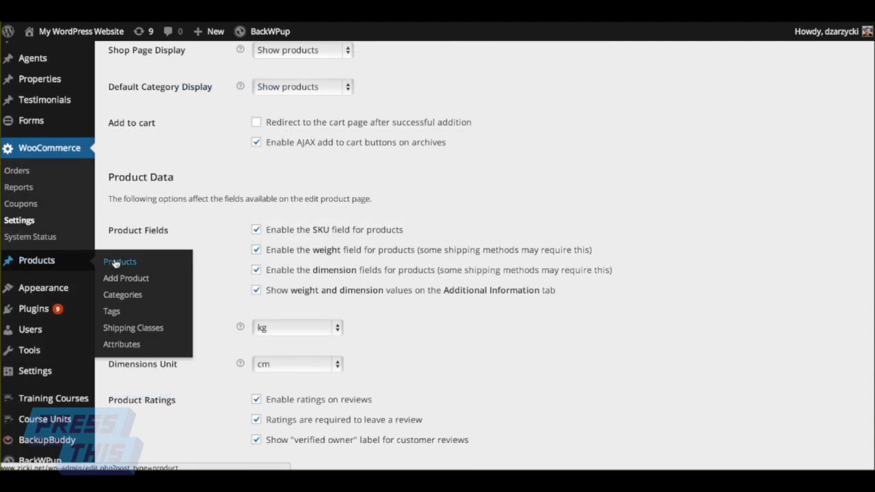
mouse_move(138, 269)
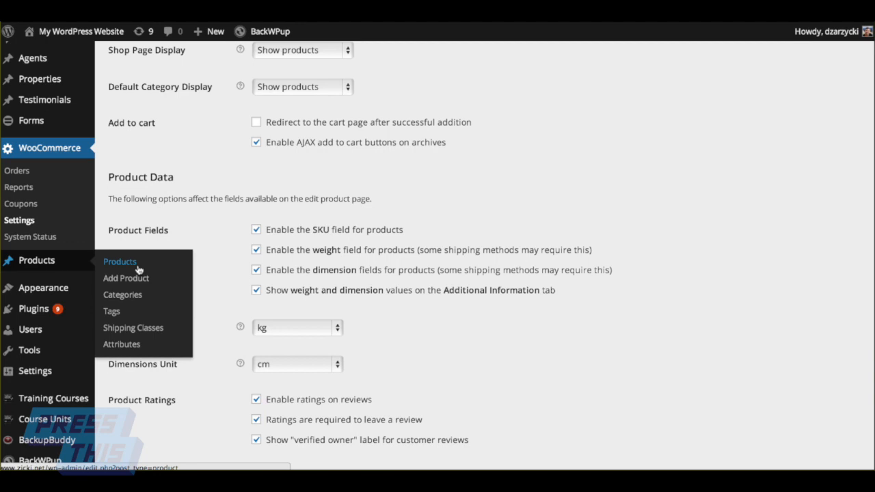
- Start a new WooCommerce product from the Products list
left_click(120, 262)
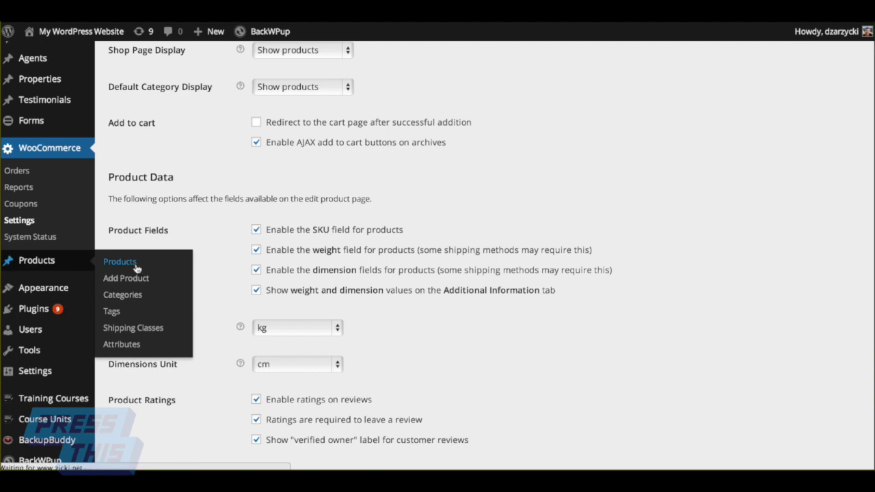
left_click(119, 261)
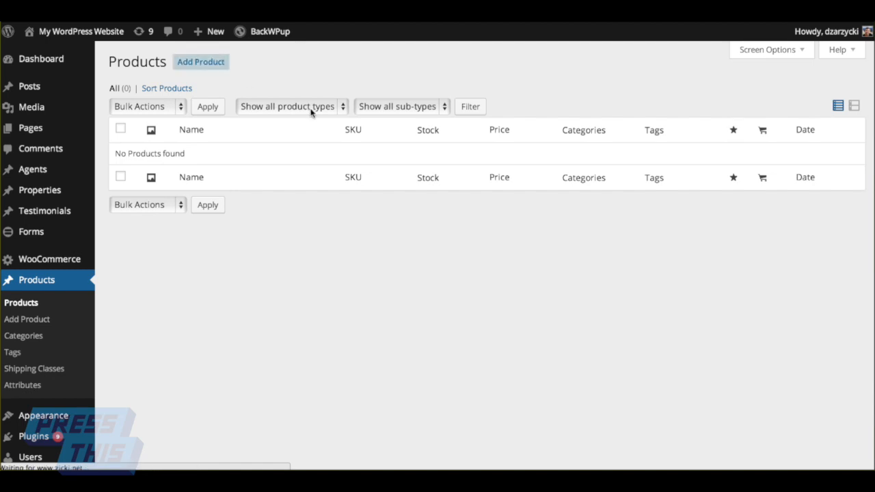
left_click(200, 62)
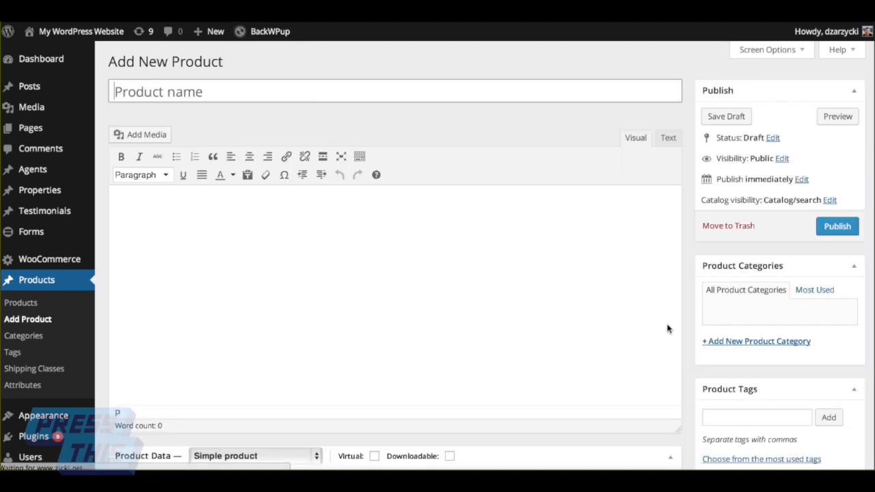
- Enter 'Short description of product.' as the product's short description
scroll("down", 3)
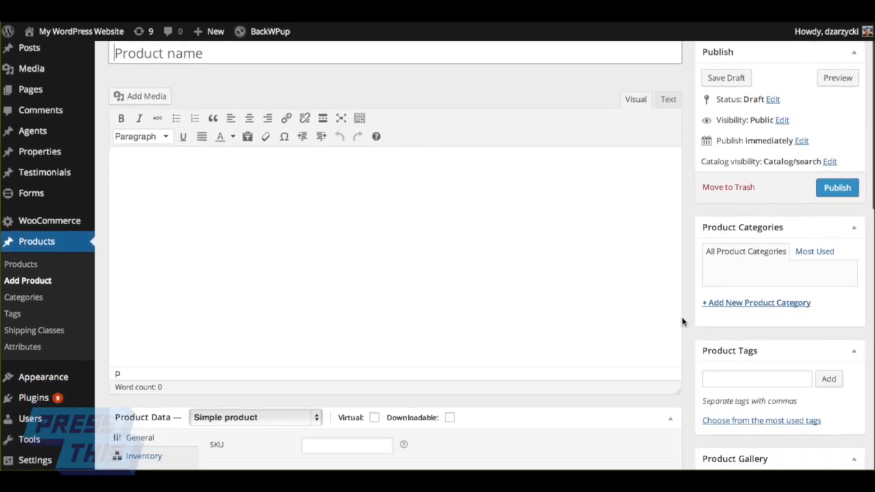
scroll("down", 3)
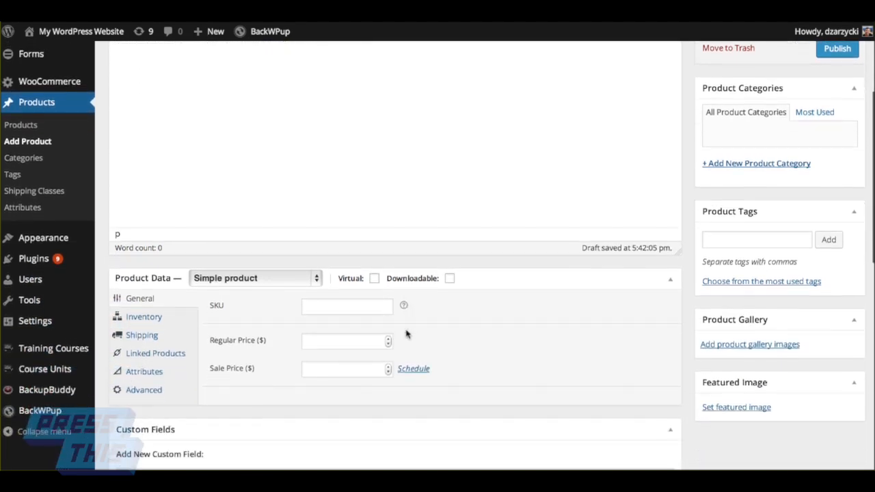
scroll("down", 3)
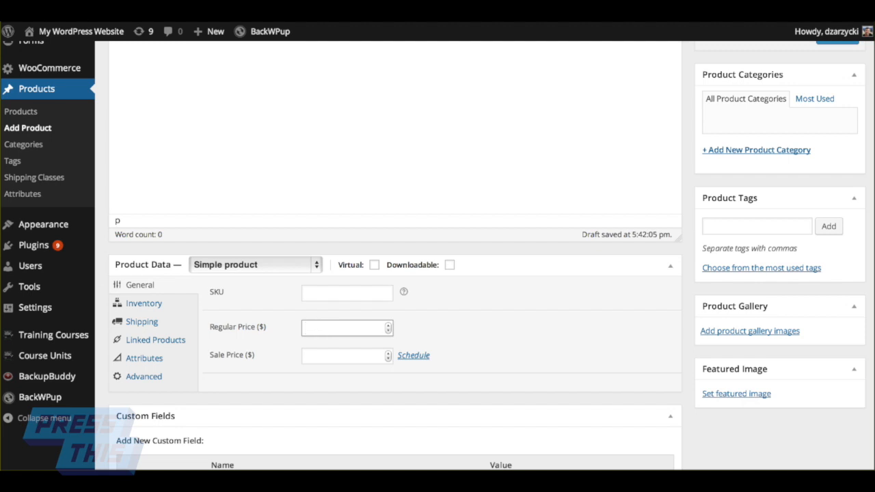
scroll("down", 3)
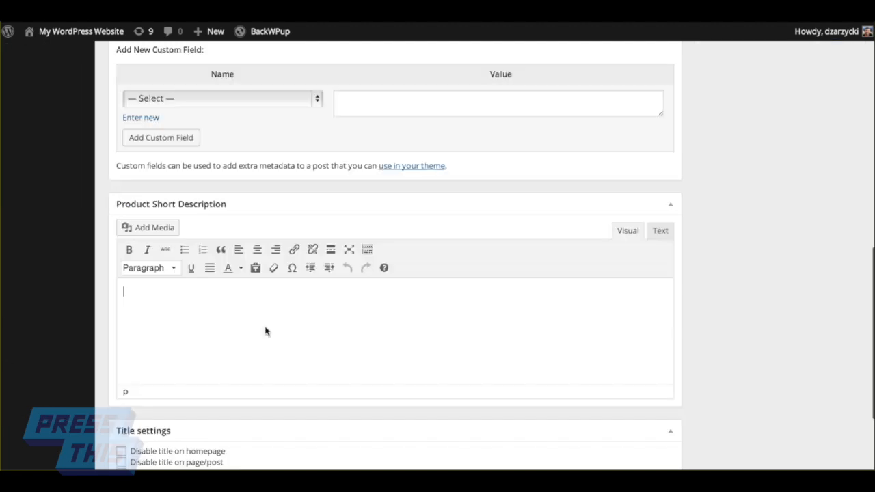
type("SHort descri")
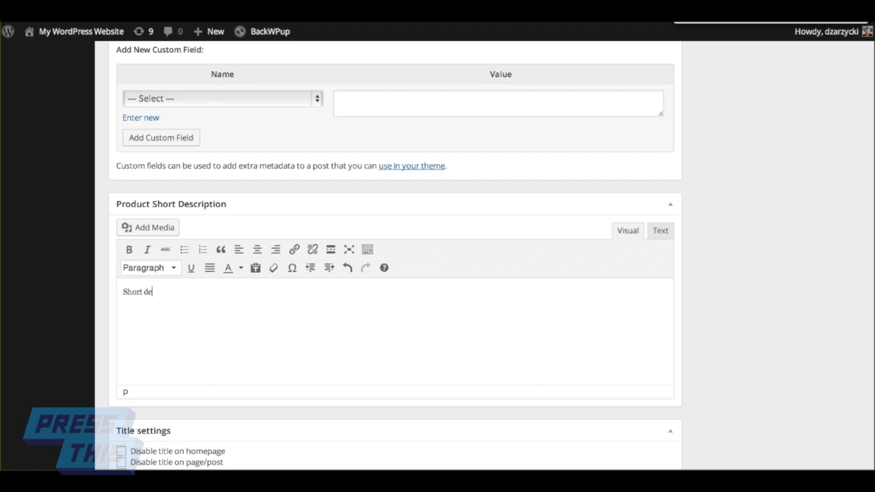
type("scription")
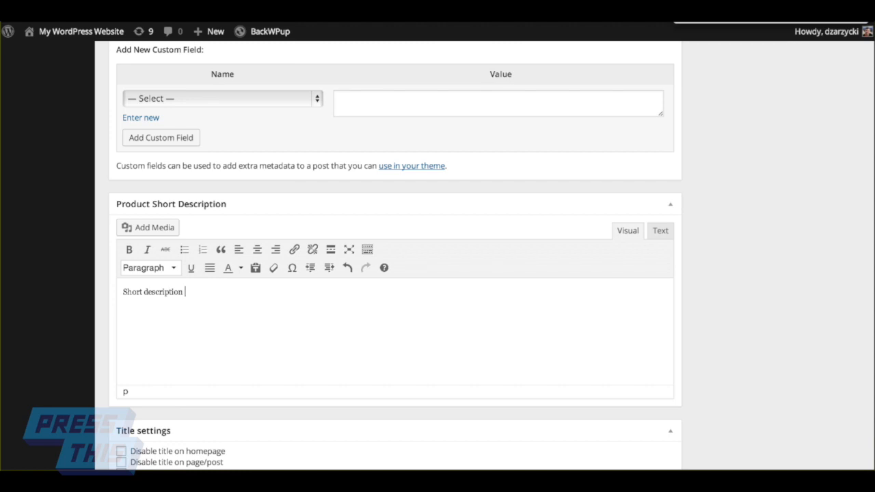
type("of product.")
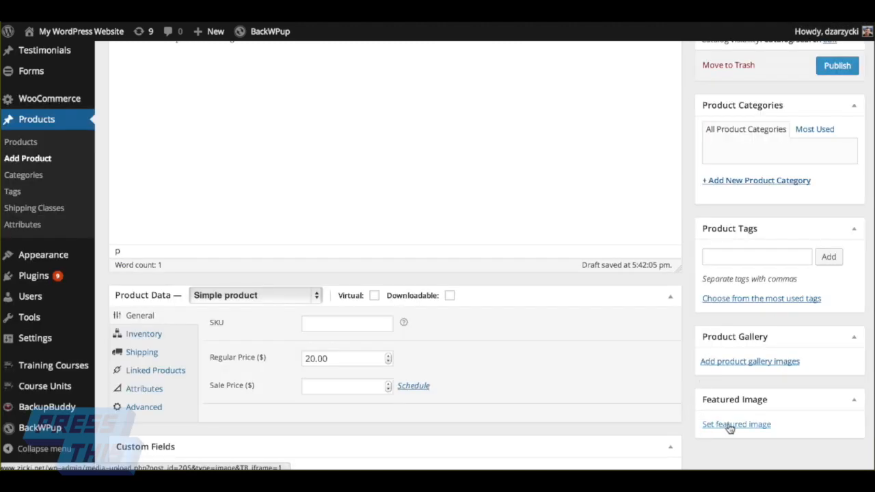
- Upload the NH Skyline photo and set it as the product's featured image
left_click(736, 424)
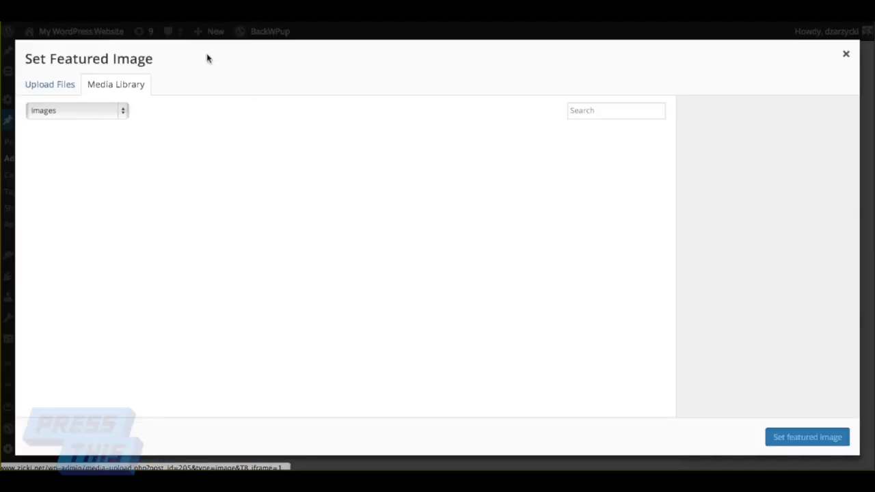
left_click(49, 84)
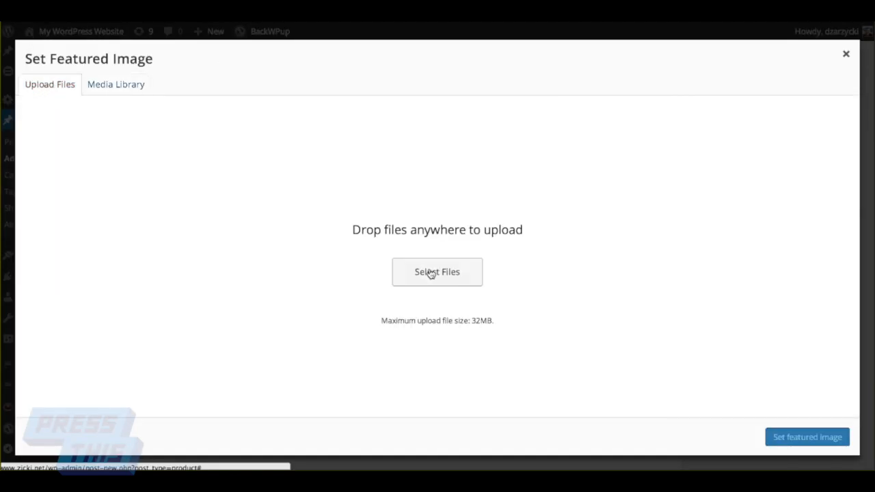
left_click(436, 271)
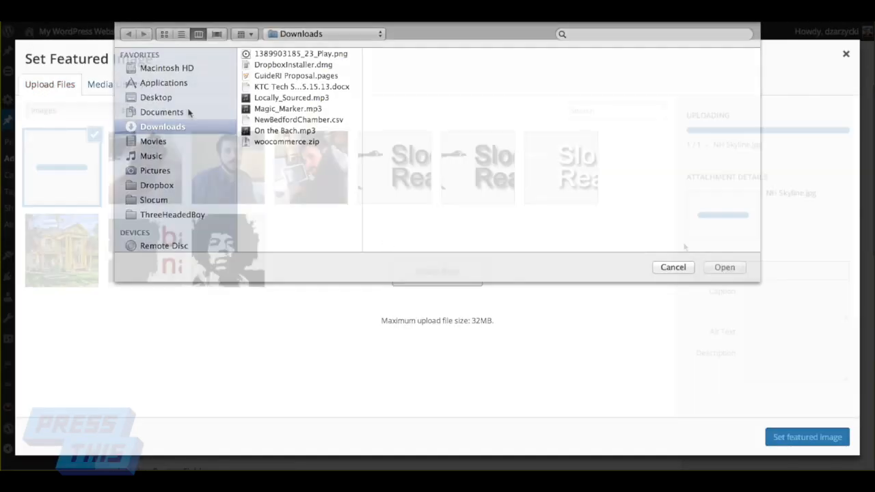
left_click(673, 267)
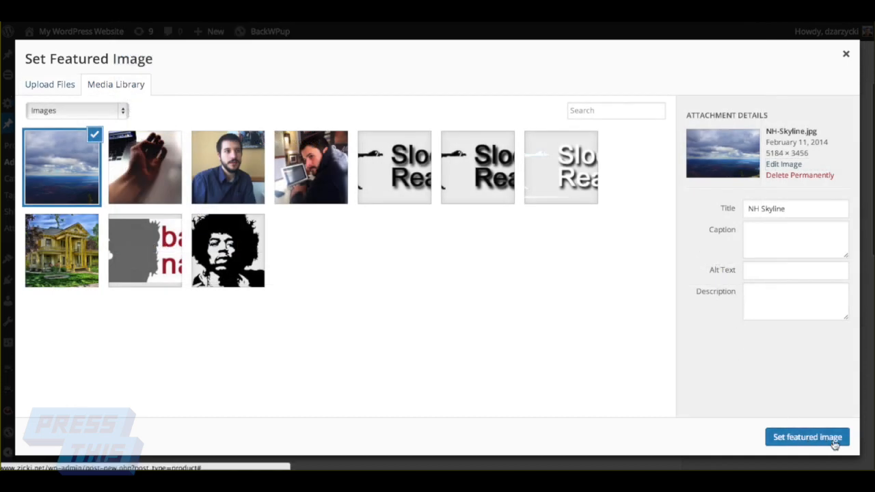
left_click(807, 436)
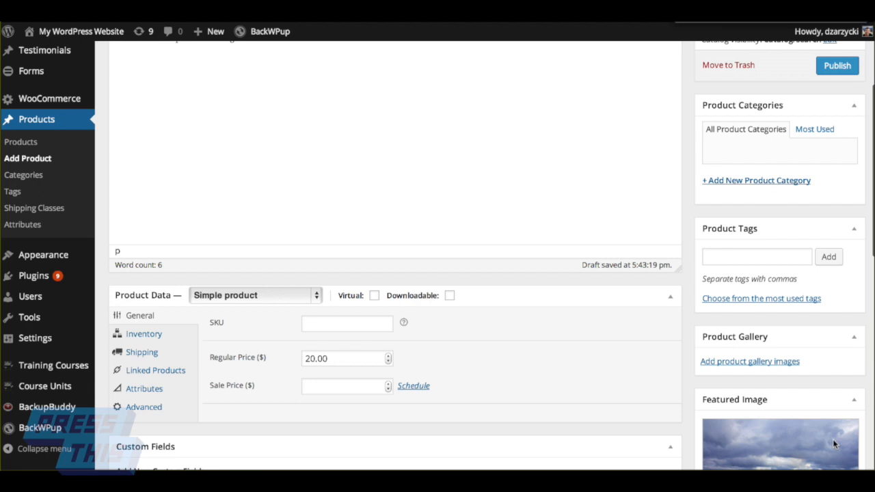
mouse_move(816, 431)
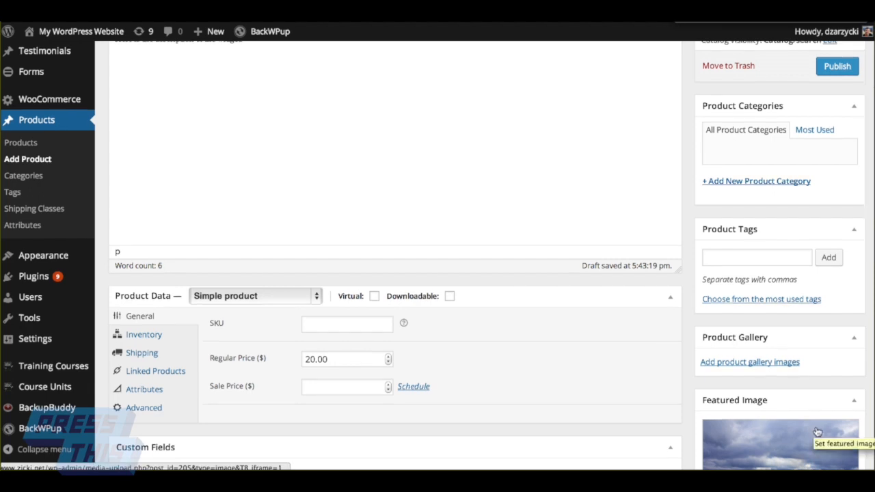
mouse_move(691, 343)
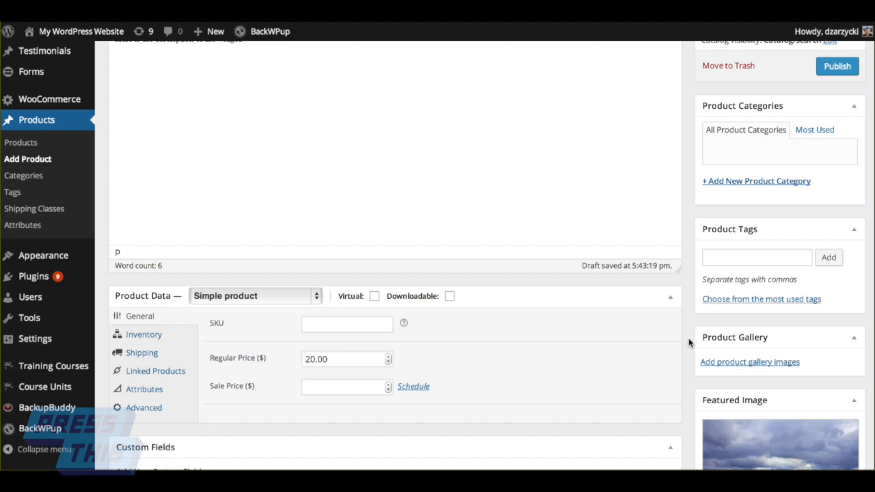
scroll("up", 3)
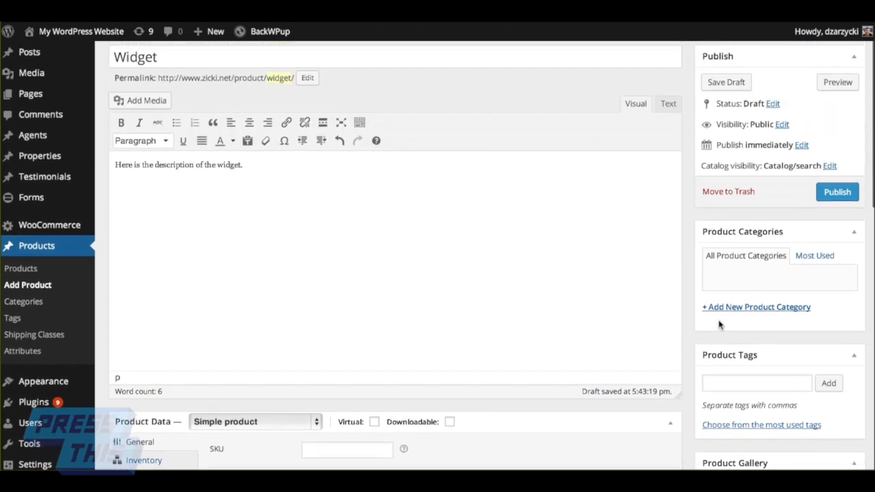
- Create a new 'Widgets' product category for the product
left_click(756, 306)
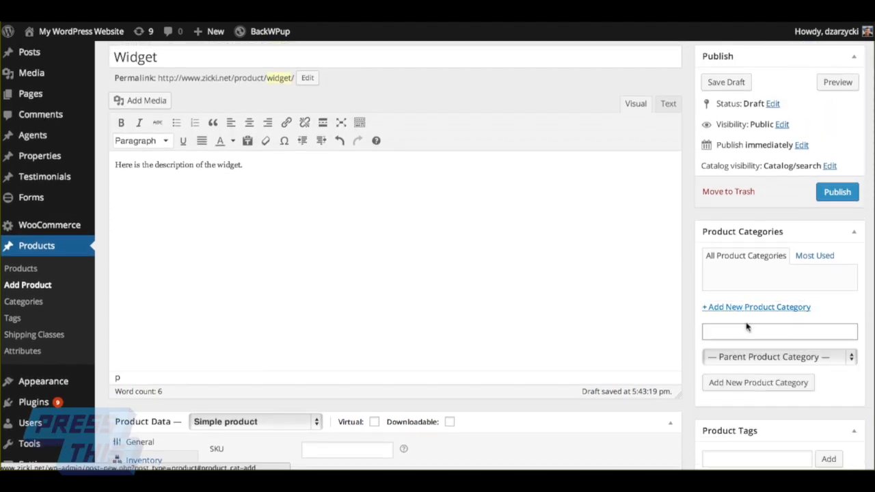
left_click(779, 331)
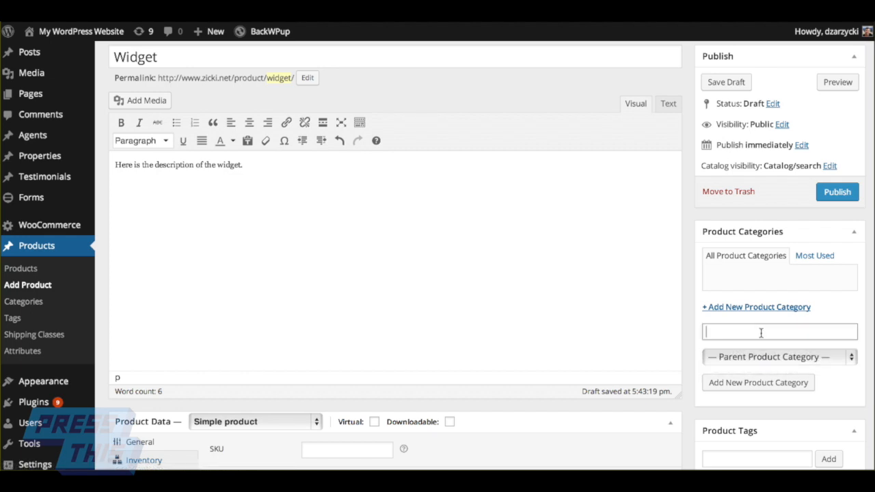
type("Widgets")
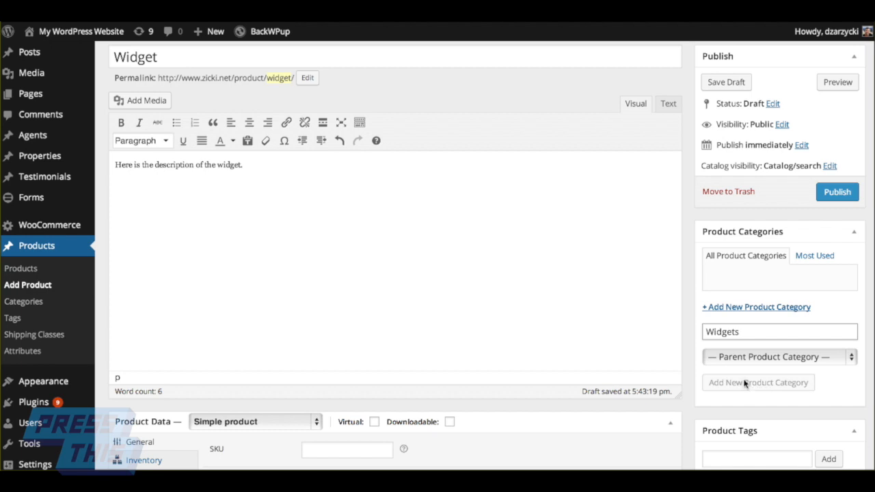
left_click(757, 383)
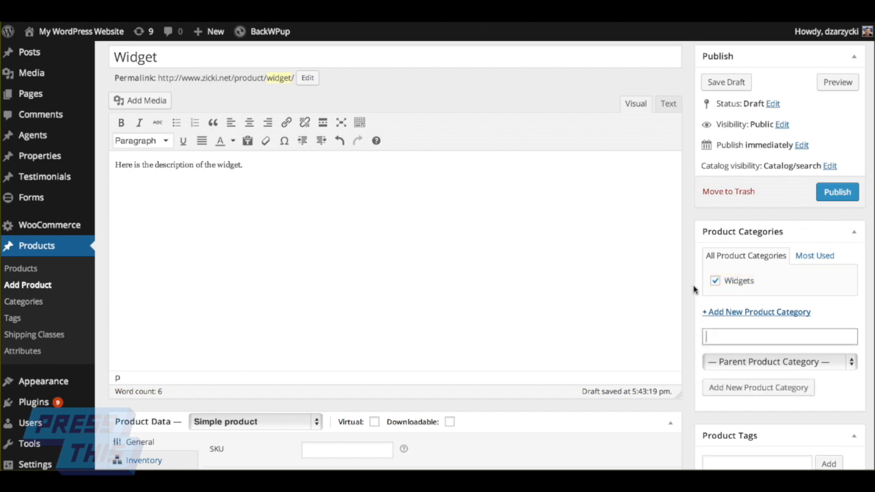
- Publish the Widget product
left_click(836, 191)
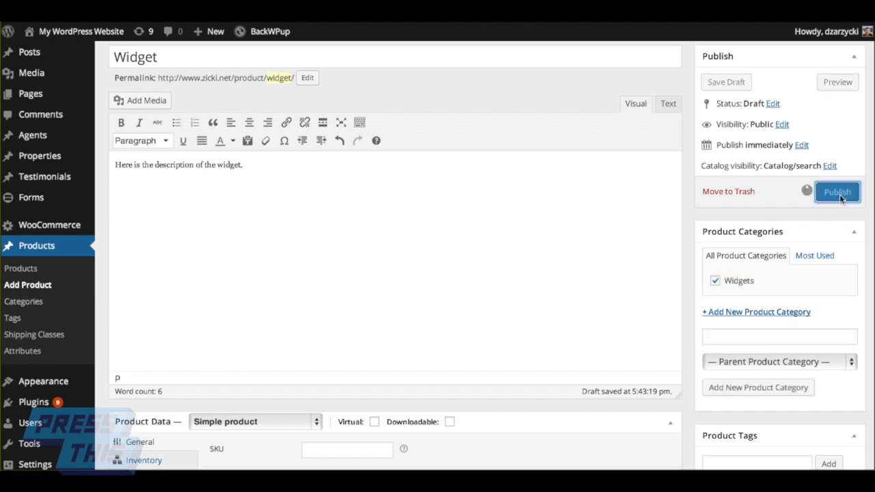
left_click(837, 191)
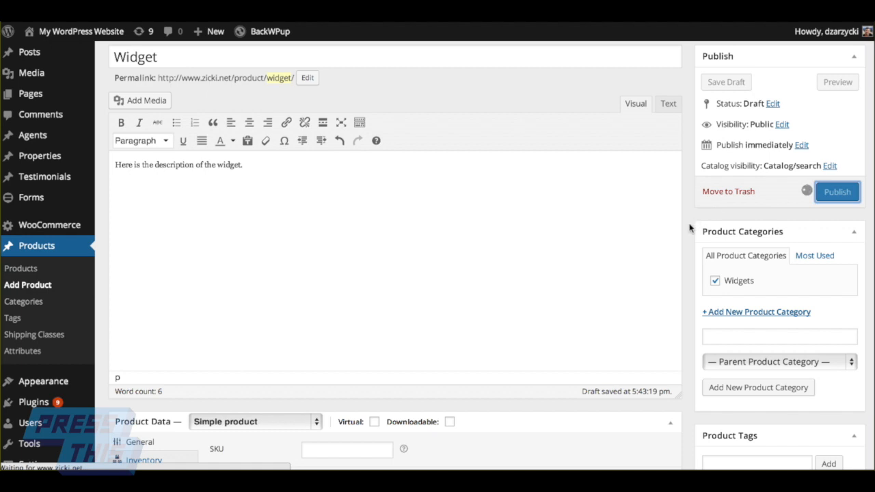
left_click(837, 192)
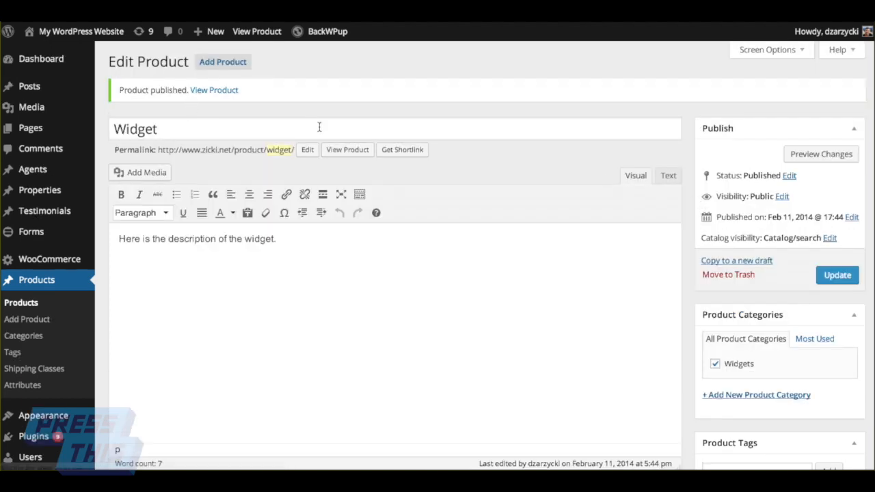
- View the published Widget product on the live site and look over its page
left_click(347, 150)
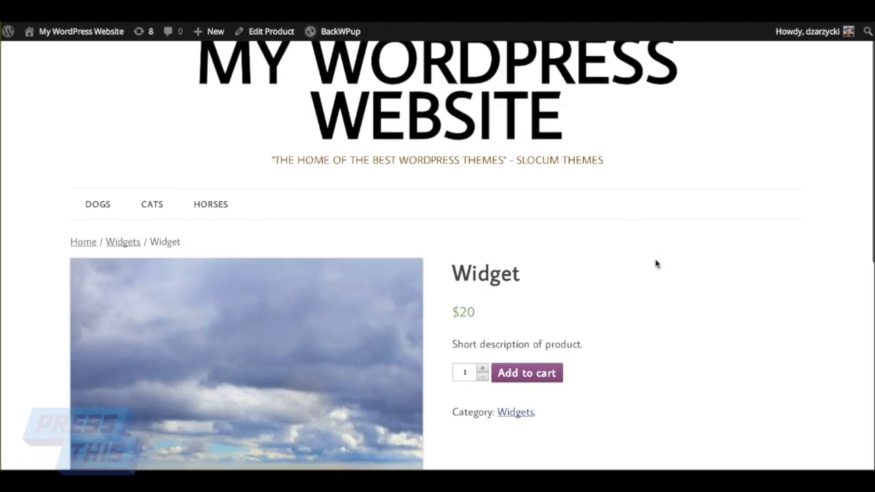
scroll("down", 3)
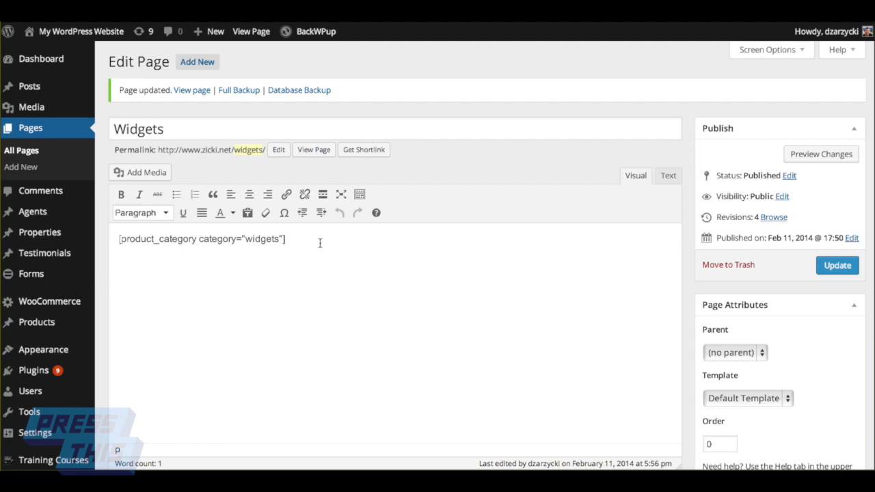
mouse_move(121, 121)
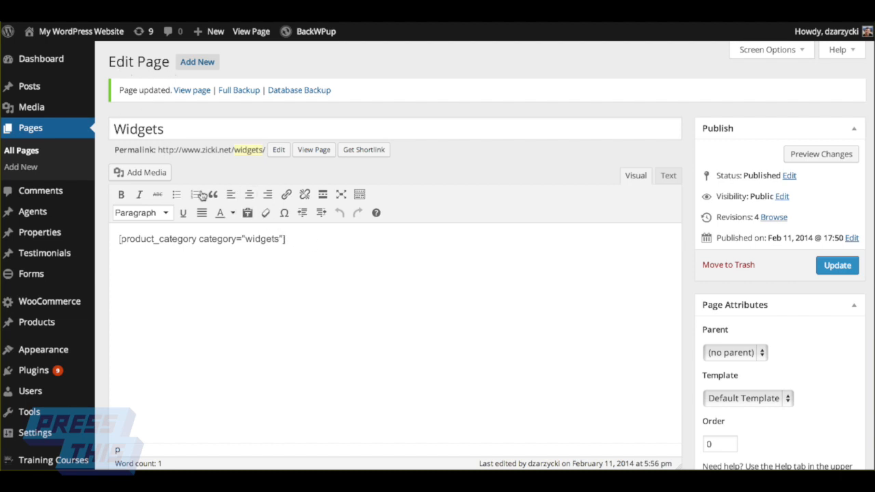
mouse_move(845, 251)
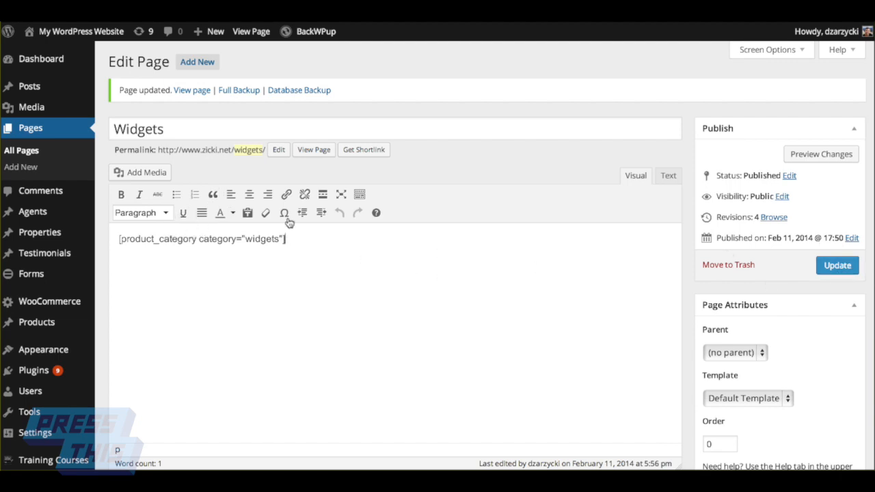
mouse_move(192, 90)
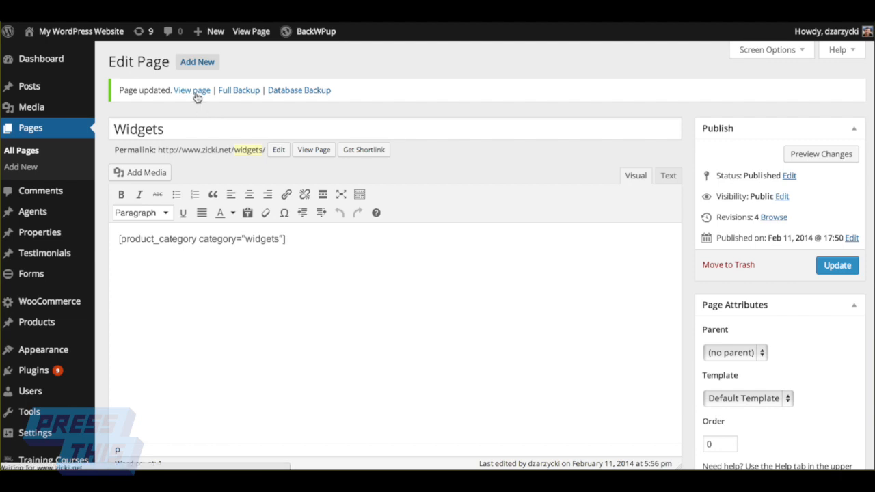
- View the updated Widgets page on the live site from the Page updated notice
left_click(192, 89)
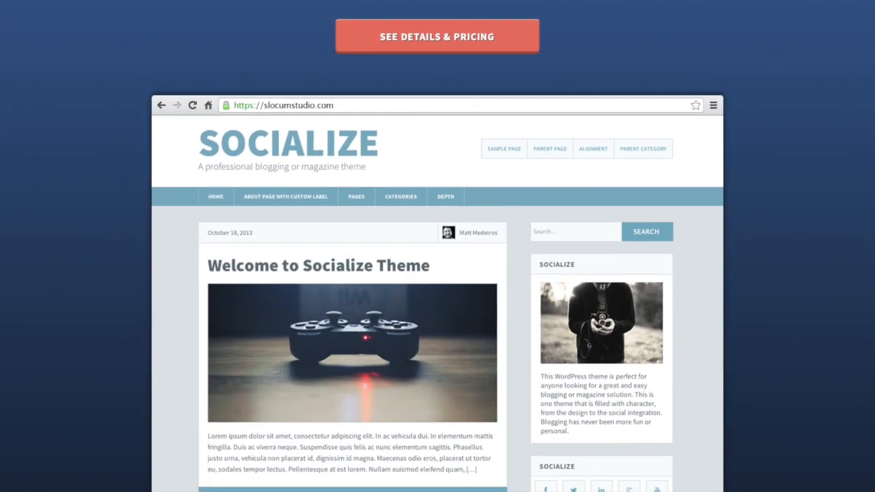
scroll("down", 3)
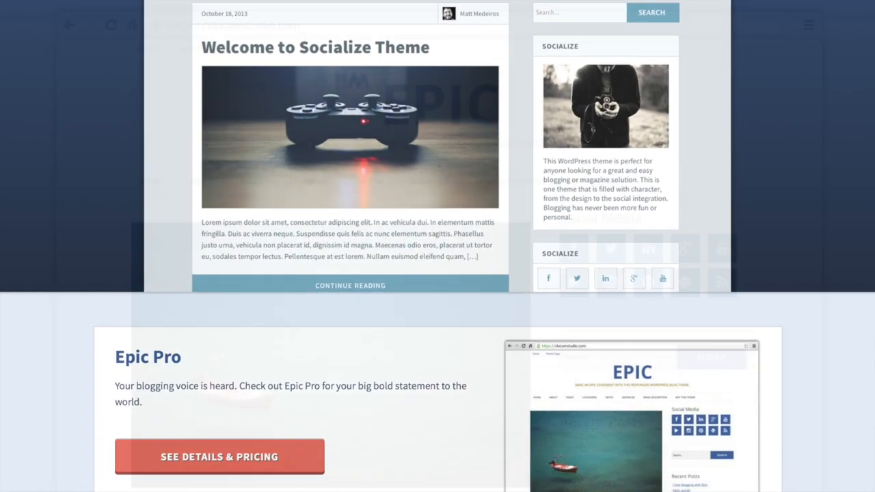